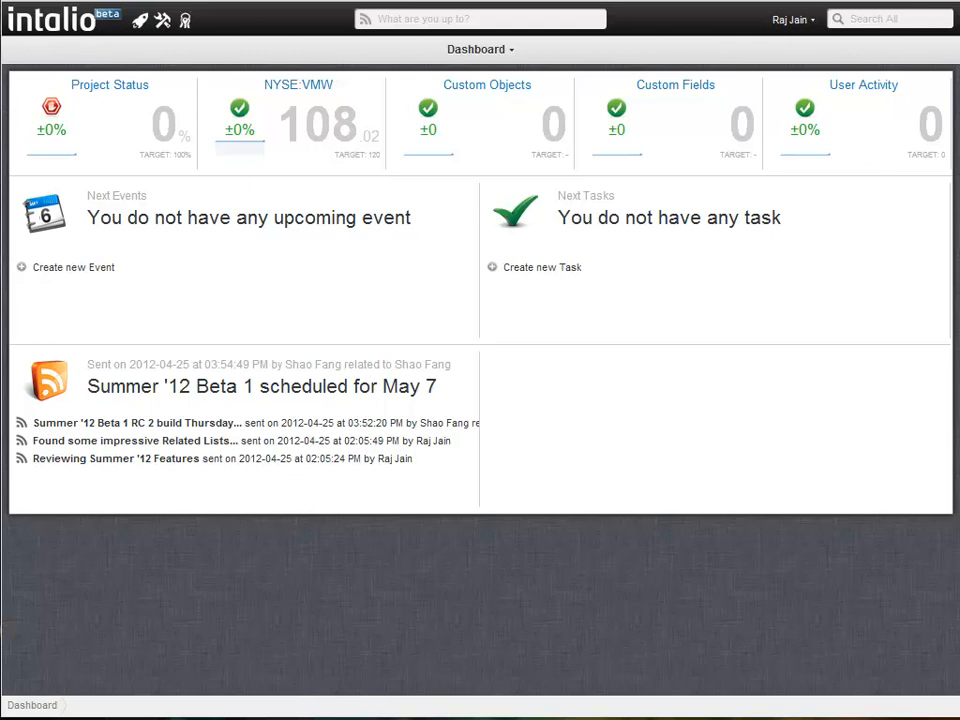
Browse the Accounts business application and check the 3M account's rating choices
click(140, 20)
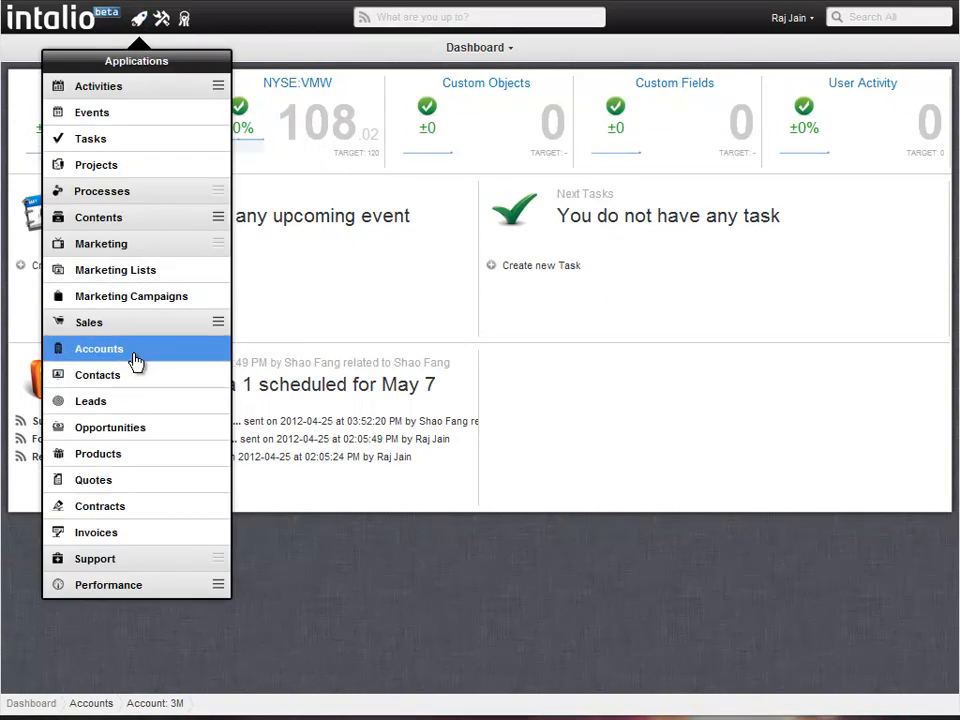
click(100, 348)
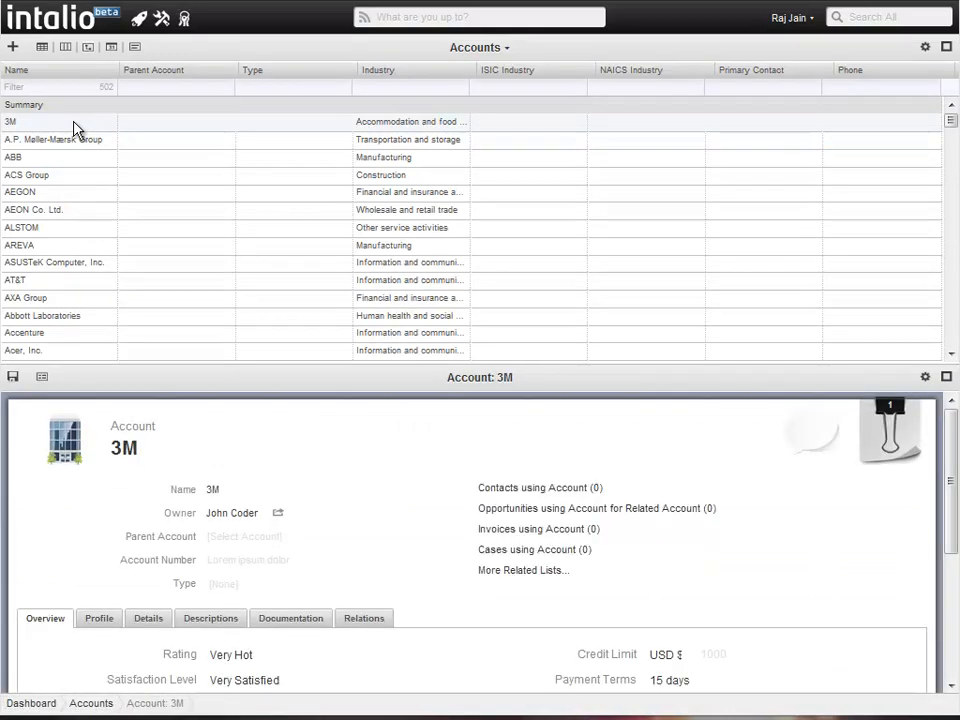
mouse_move(360, 448)
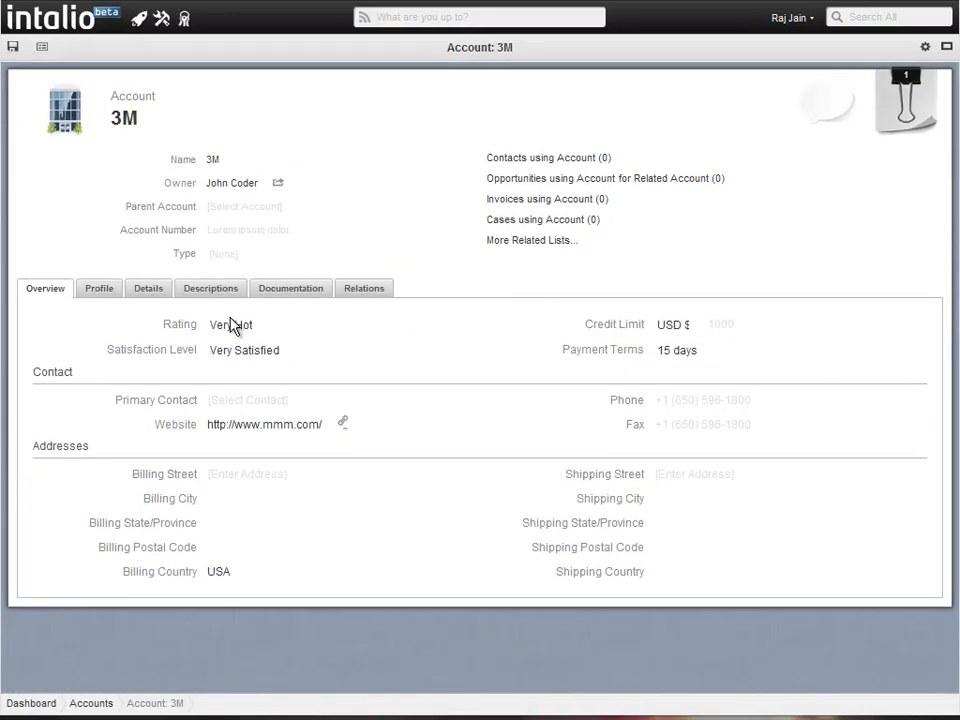
click(320, 324)
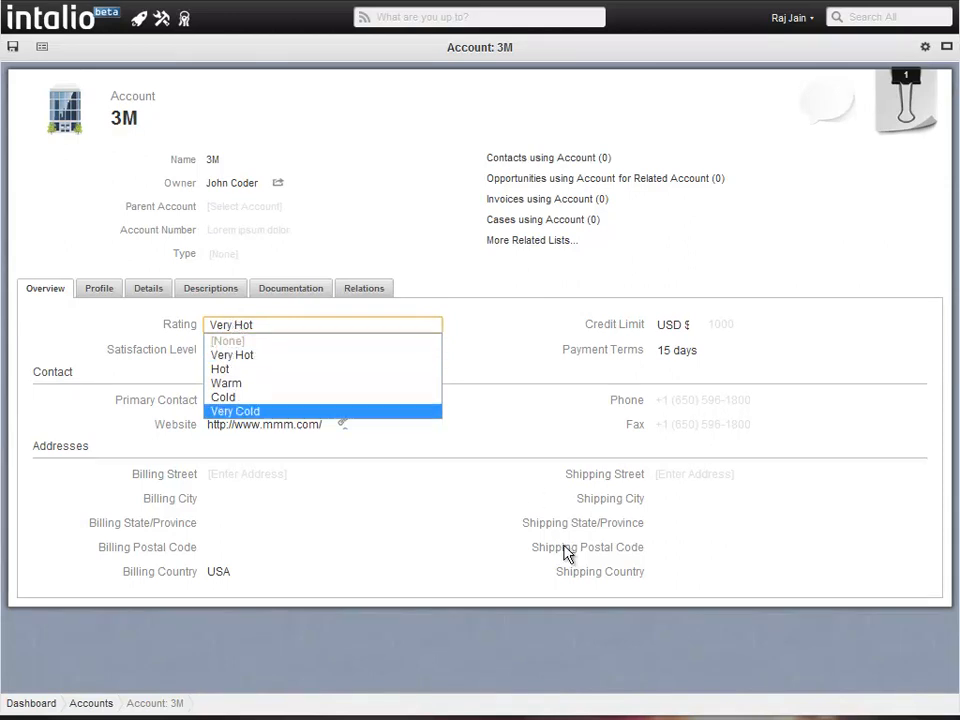
click(32, 704)
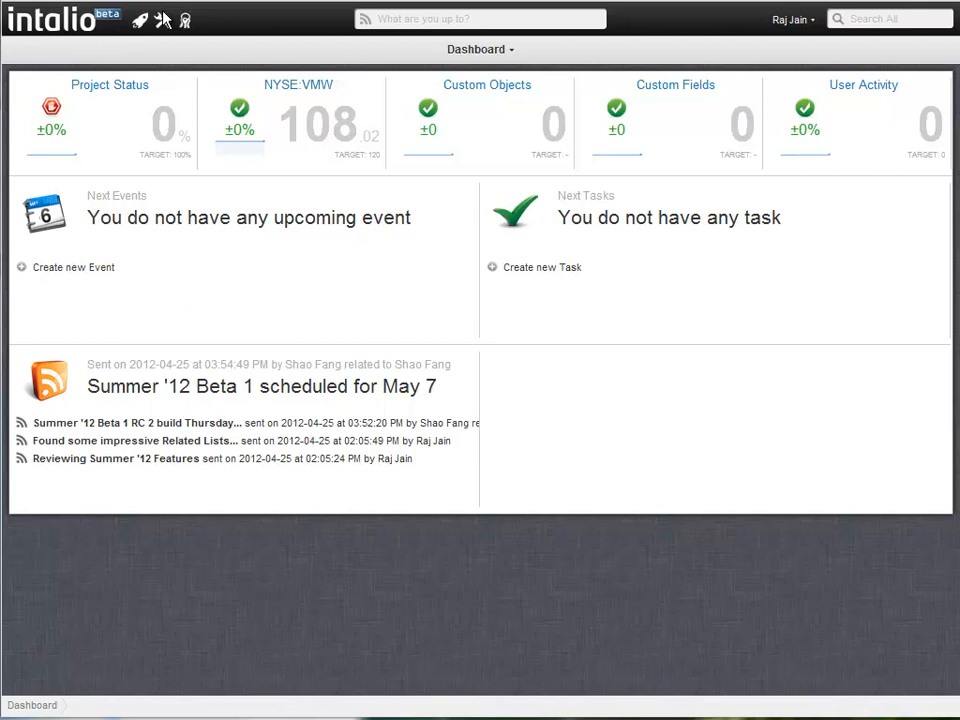
Look through the developer tools and applications lists, then return to the dashboard
click(162, 20)
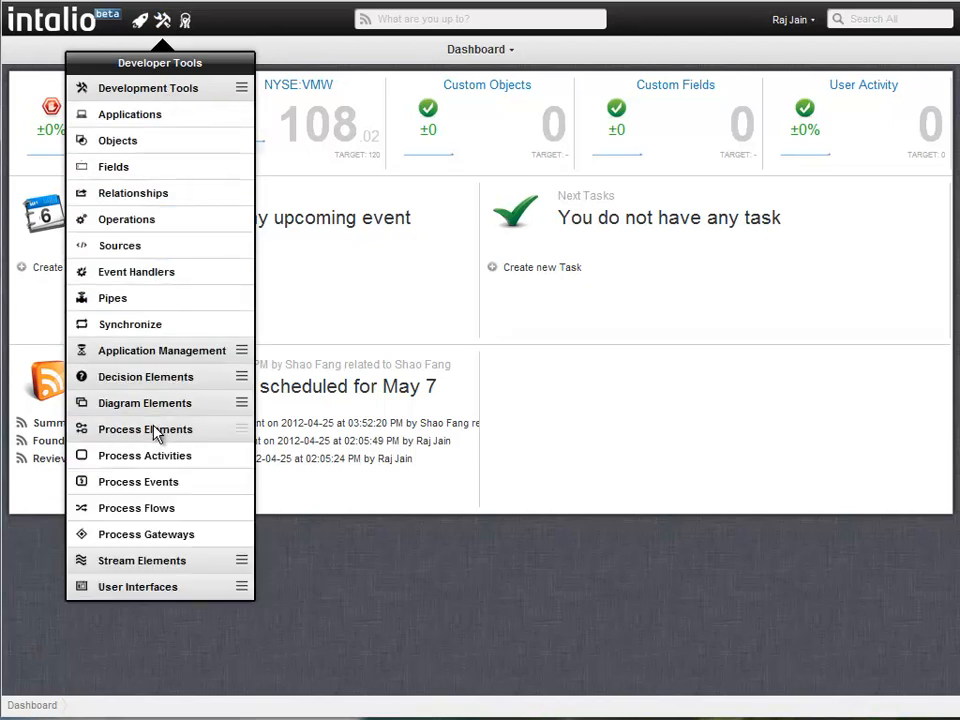
mouse_move(136, 508)
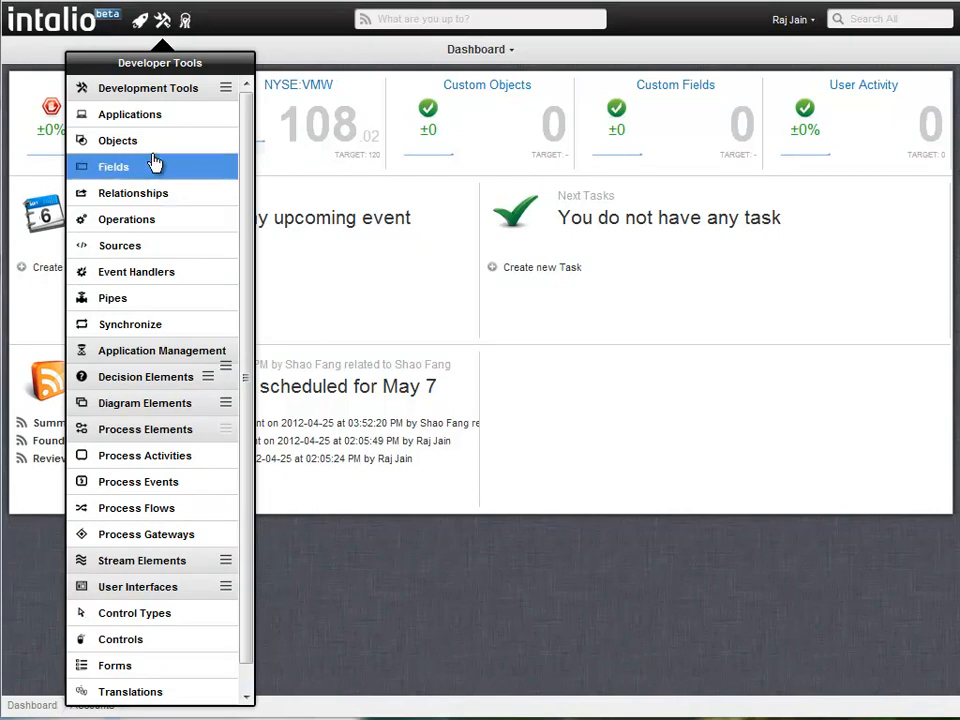
click(130, 114)
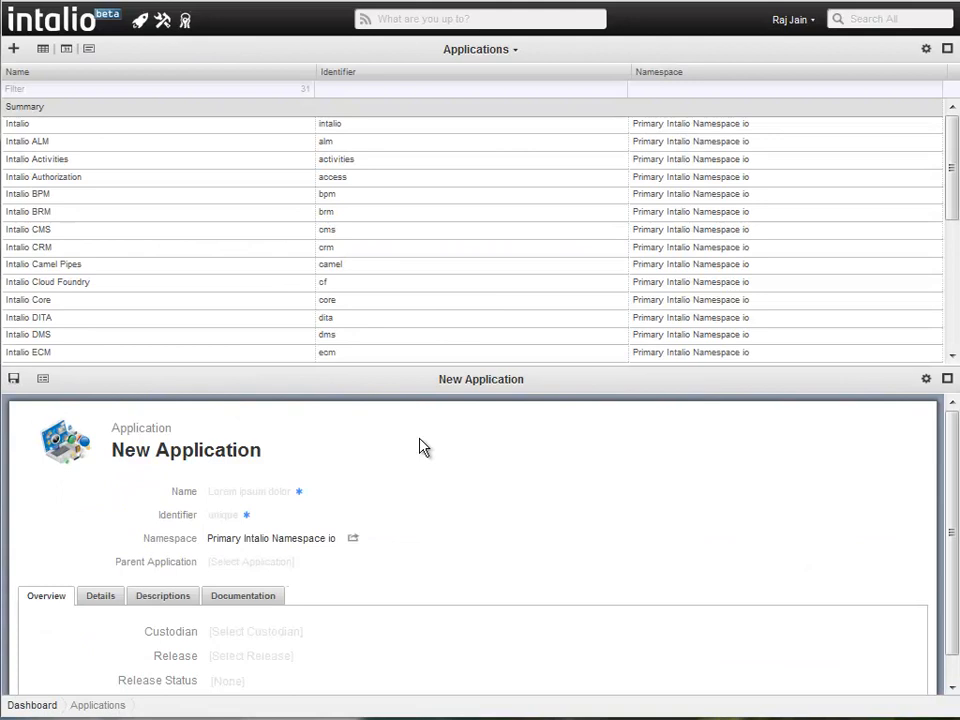
click(140, 20)
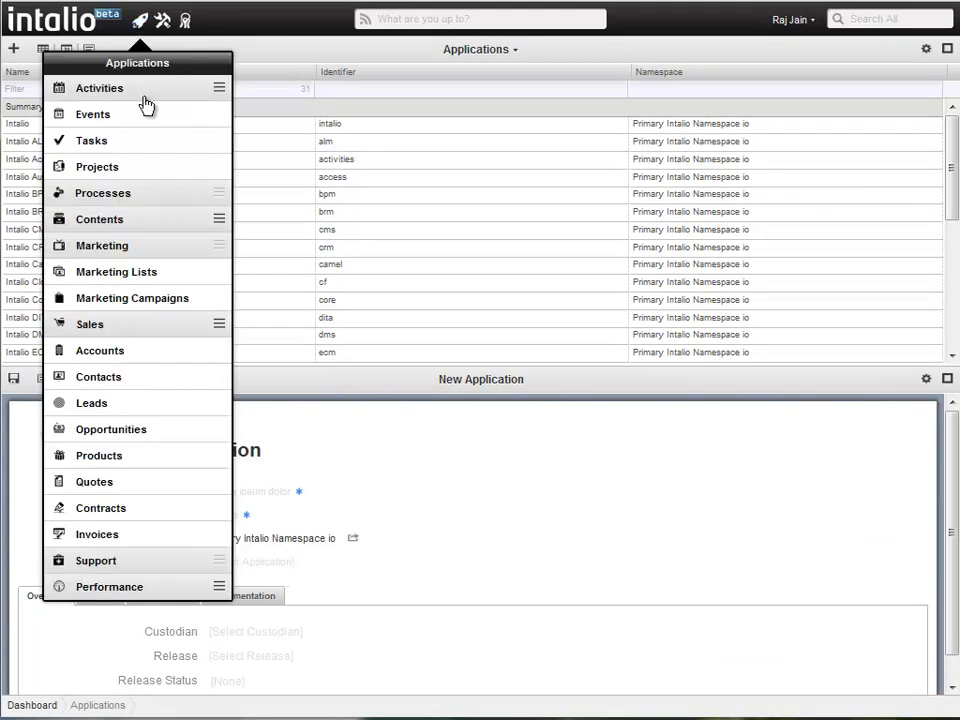
click(100, 350)
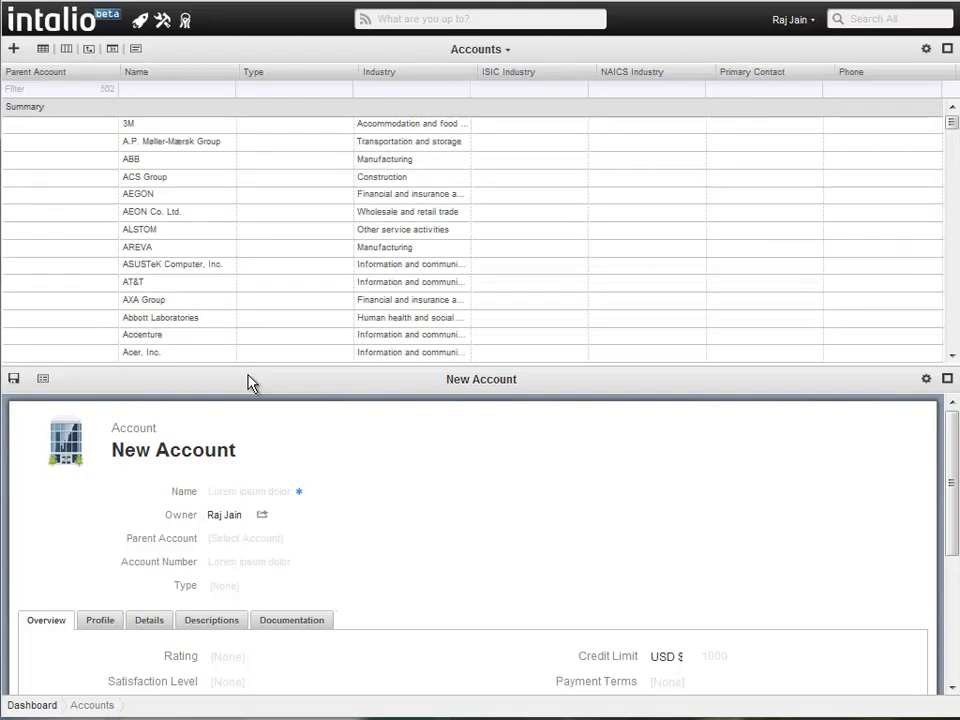
click(32, 704)
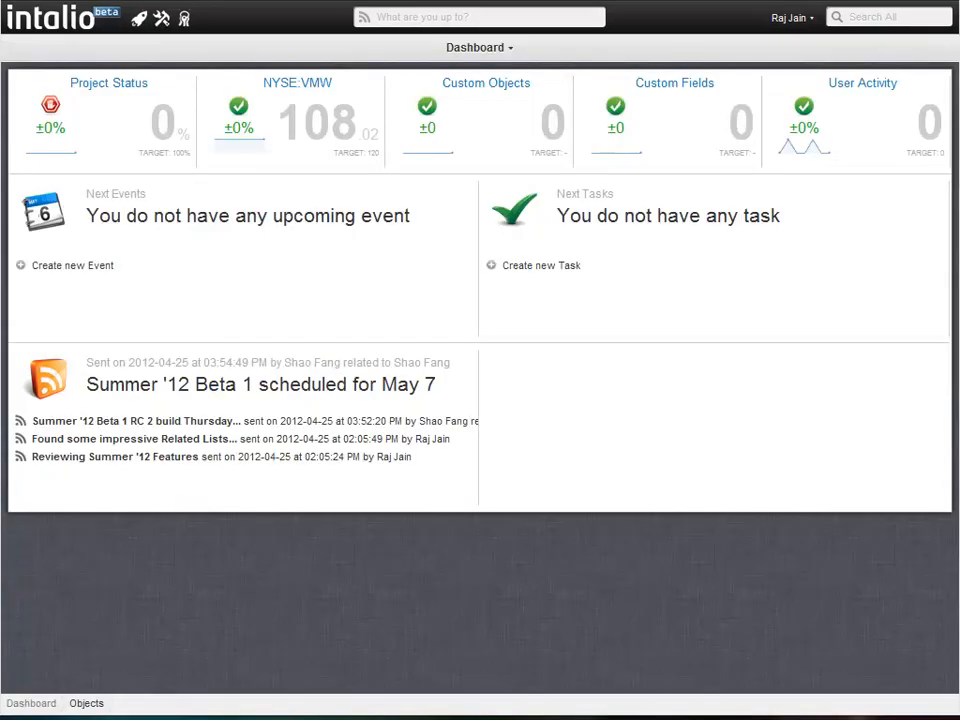
Save a new object named Widget and list its 23 object fields
click(86, 704)
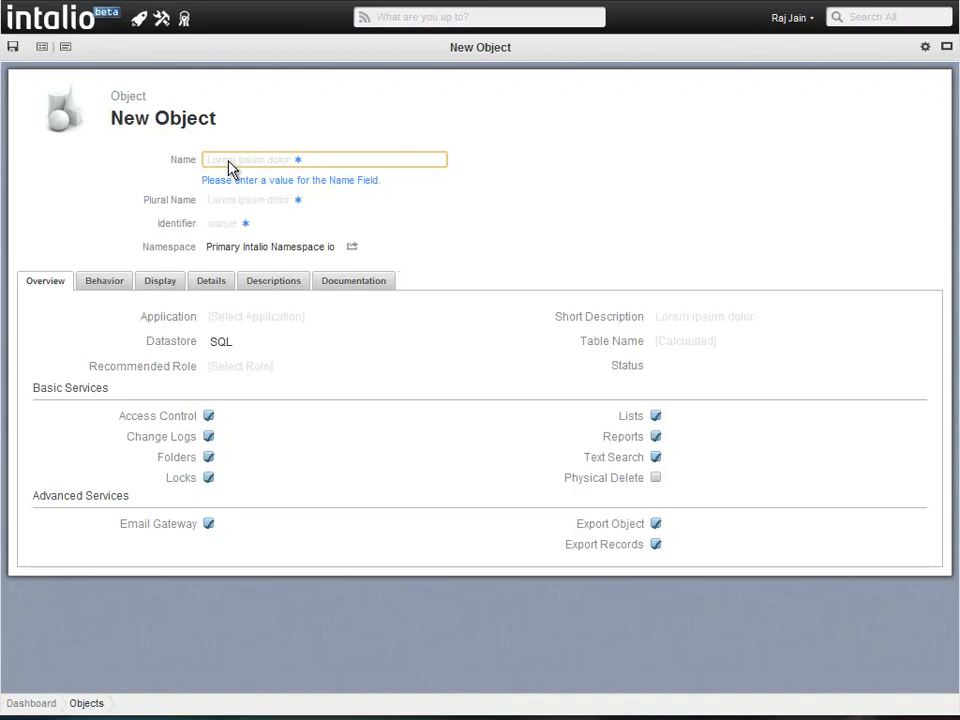
text(Widget)
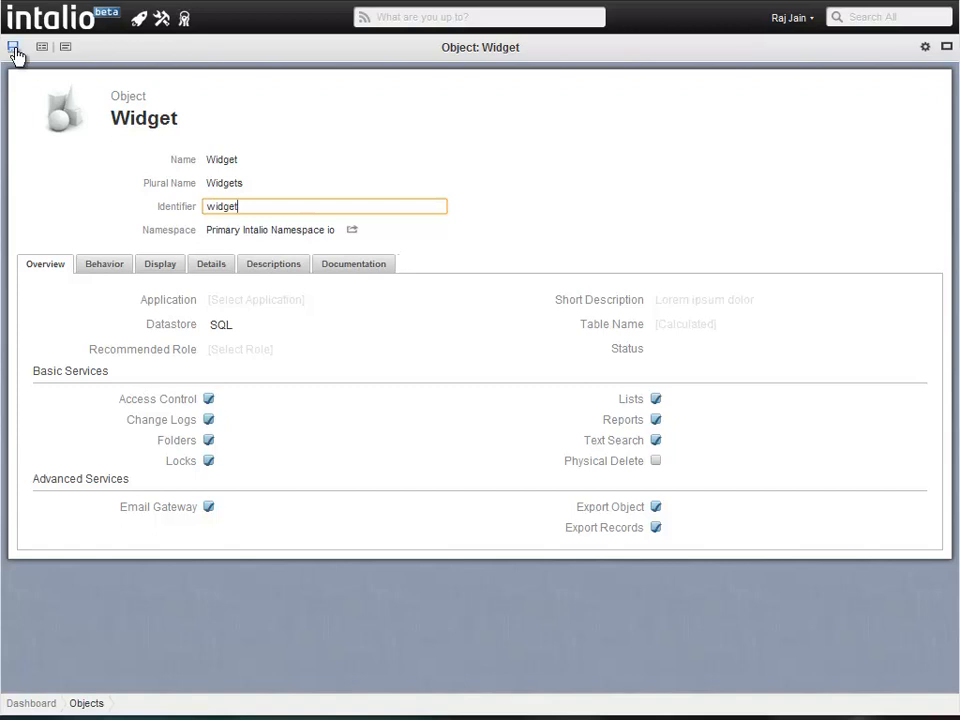
click(14, 48)
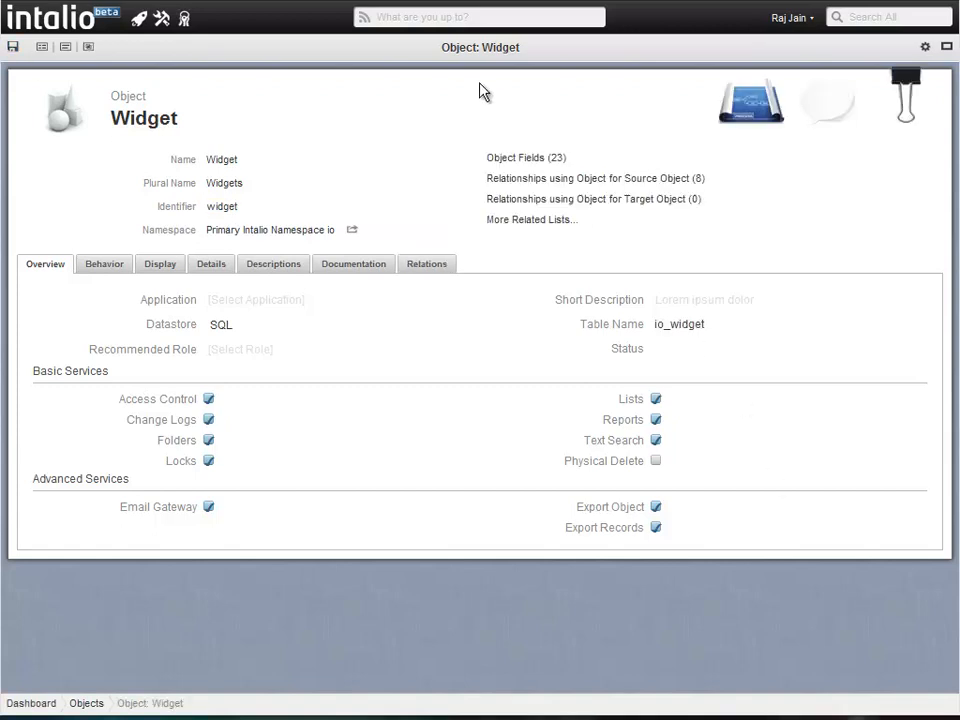
click(426, 264)
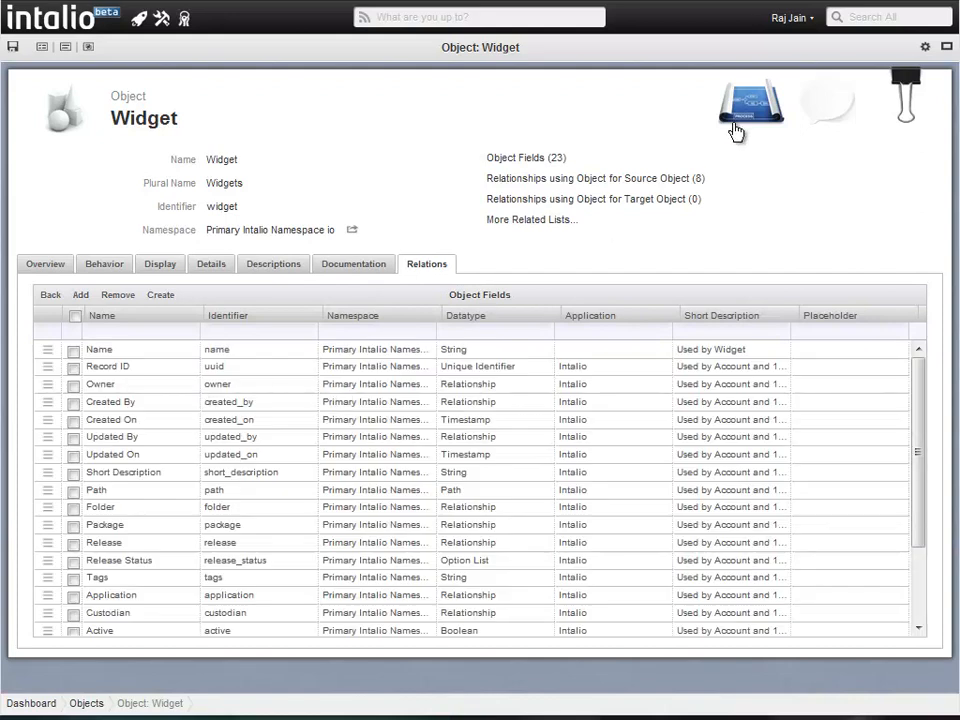
Show the Widget status process instance in the Process Monitor diagram
click(752, 104)
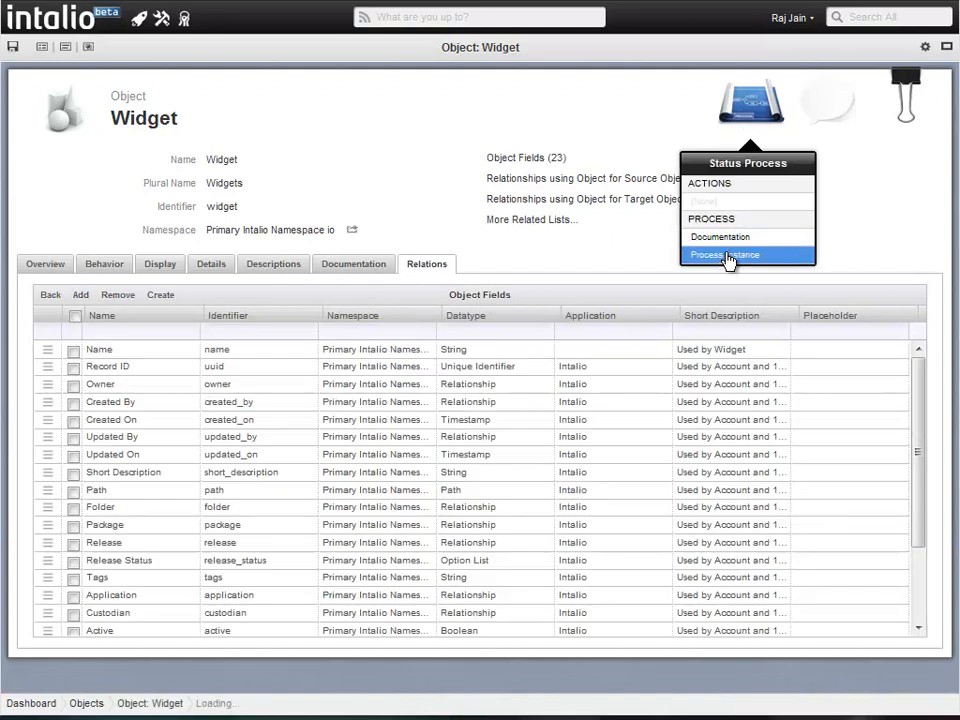
click(724, 254)
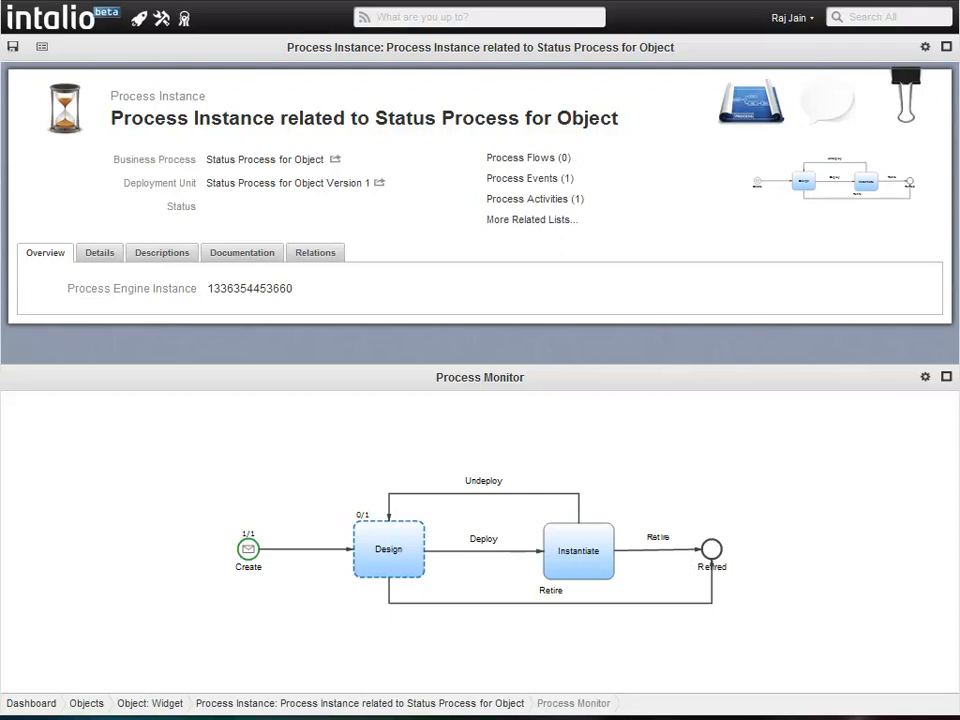
click(162, 20)
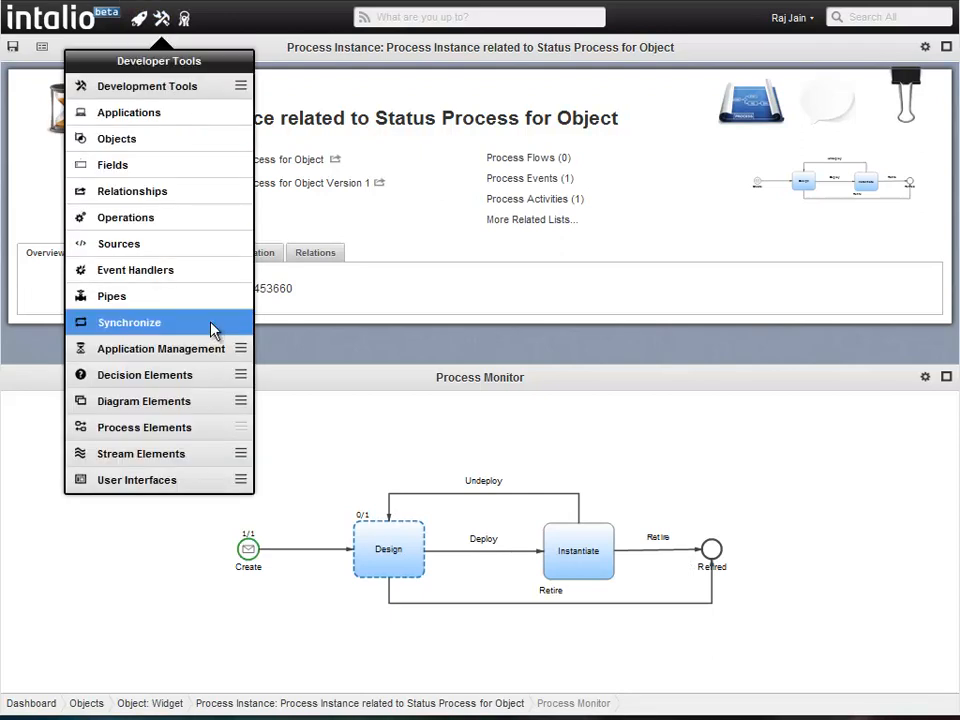
Synchronize the Widget object and start the record-view designer for a New Widget record
click(128, 322)
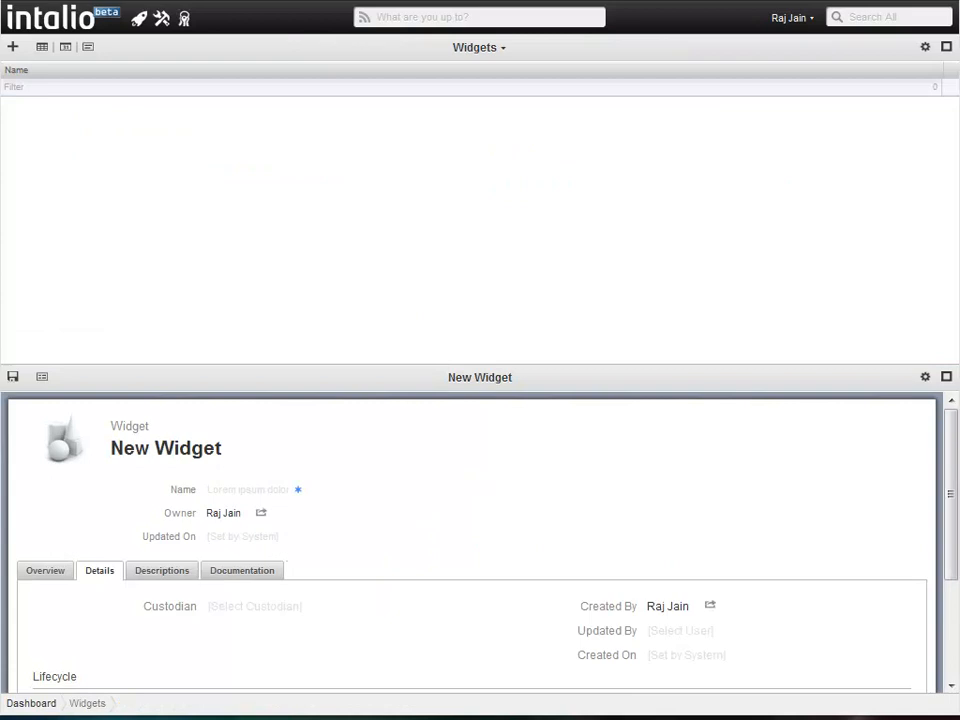
mouse_move(924, 380)
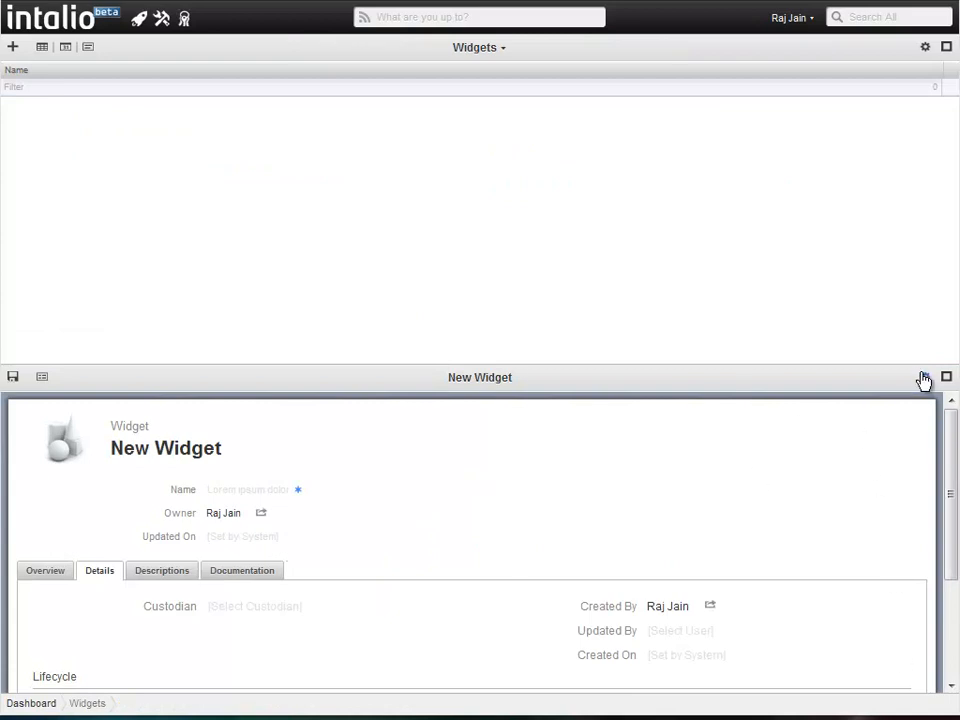
click(944, 376)
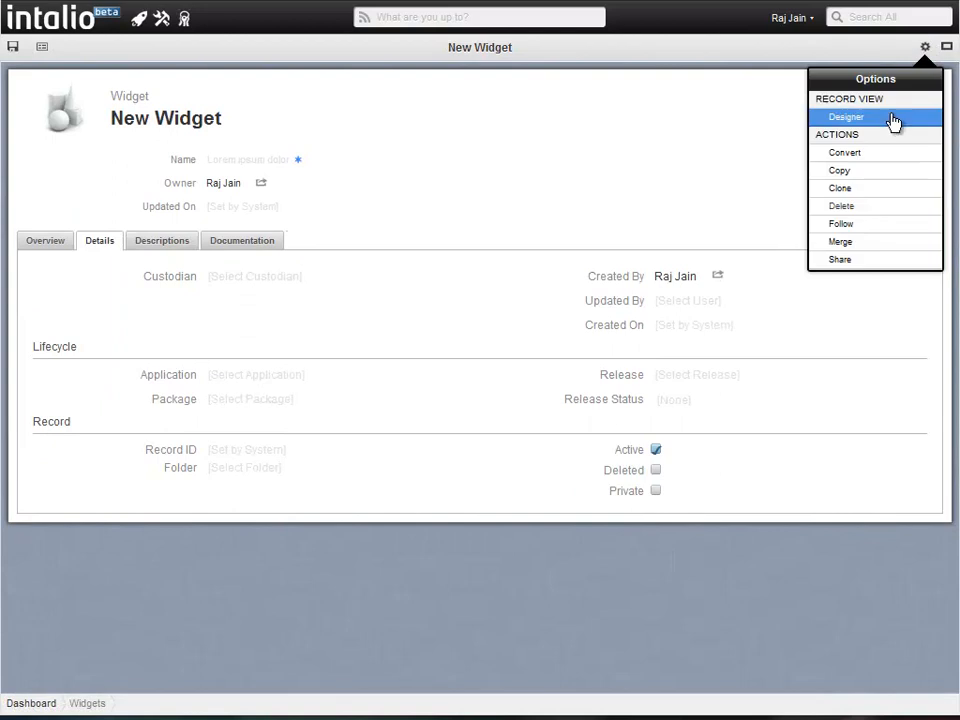
click(846, 116)
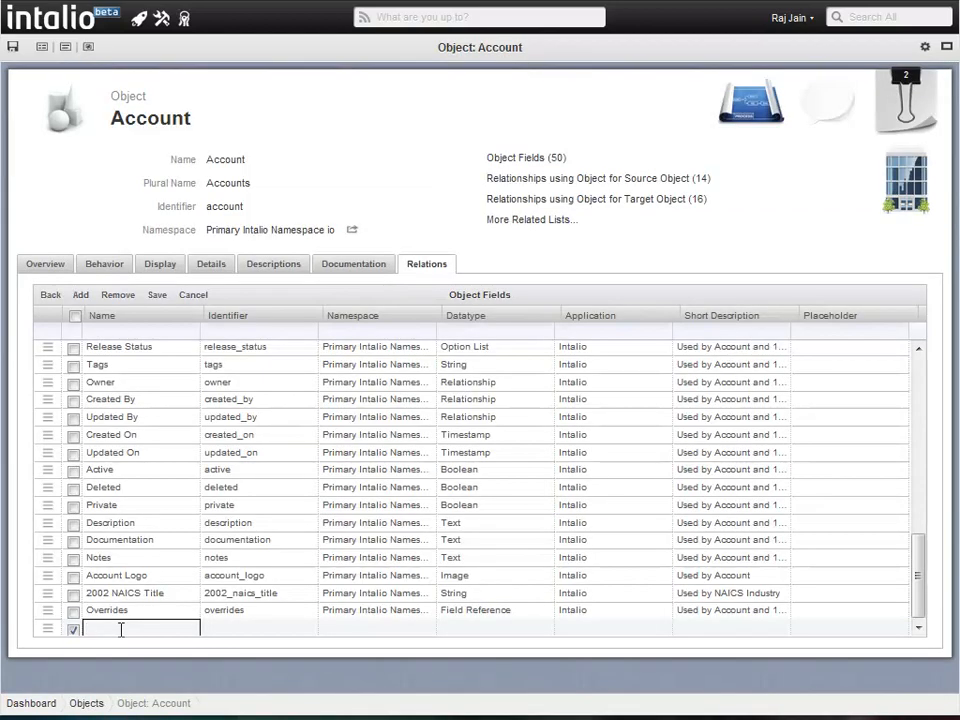
Save a Number field New Field (new_field) in Default Developer Namespace on Account, then list Accounts
text(New Field)
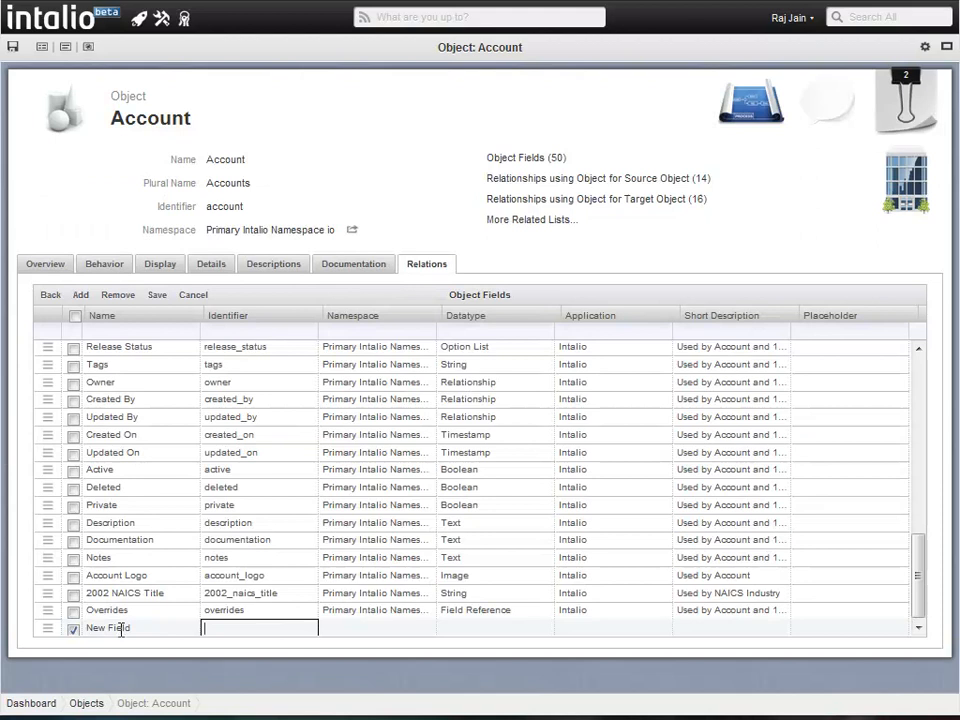
text(new_fie)
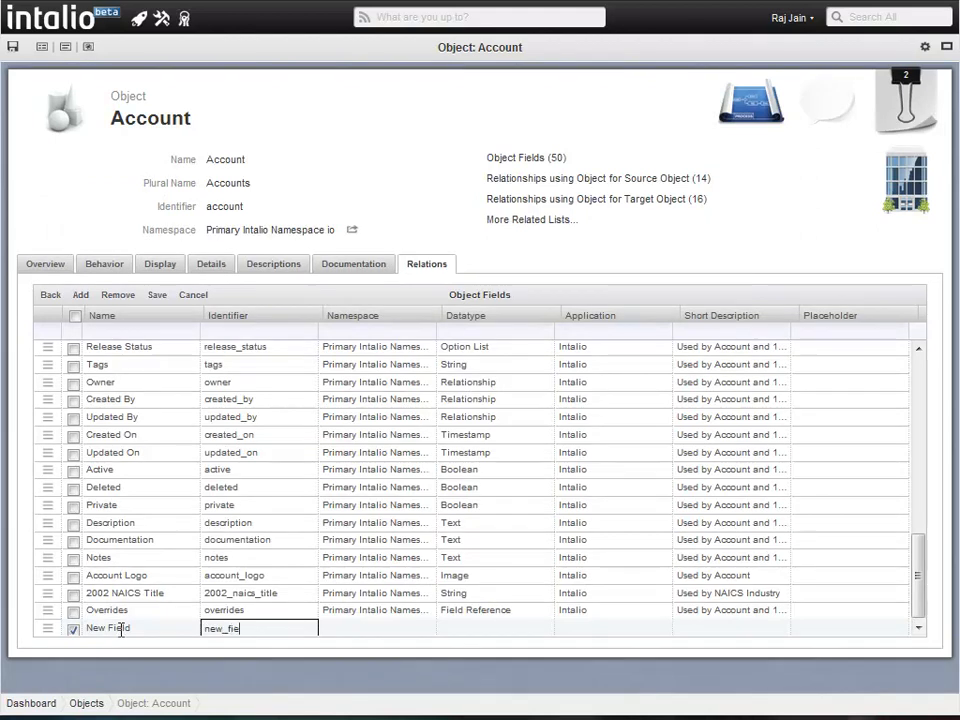
click(376, 628)
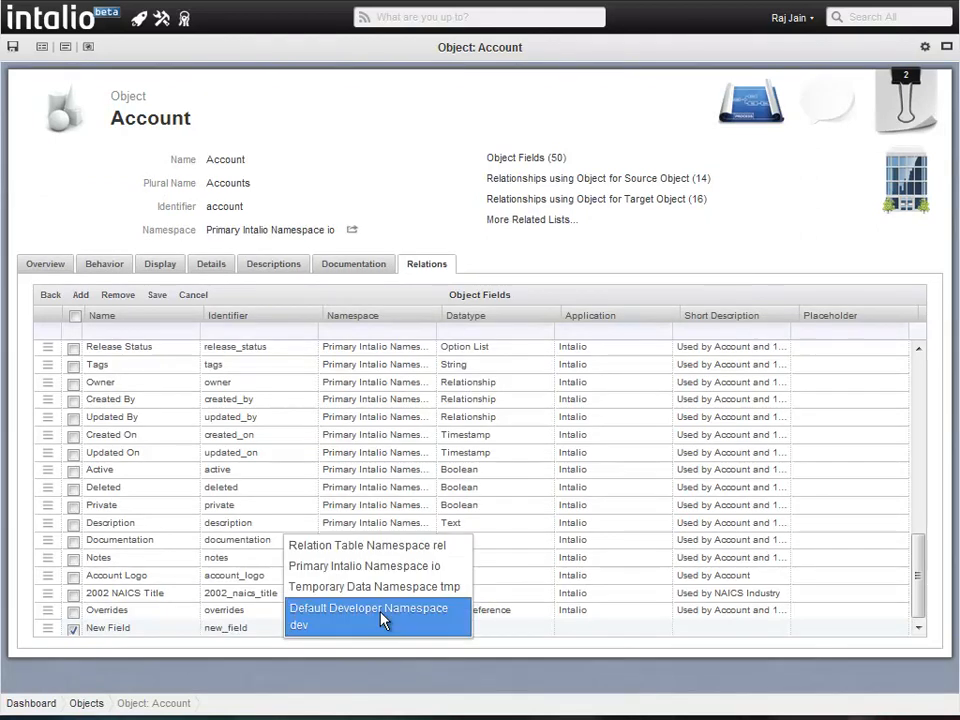
click(378, 616)
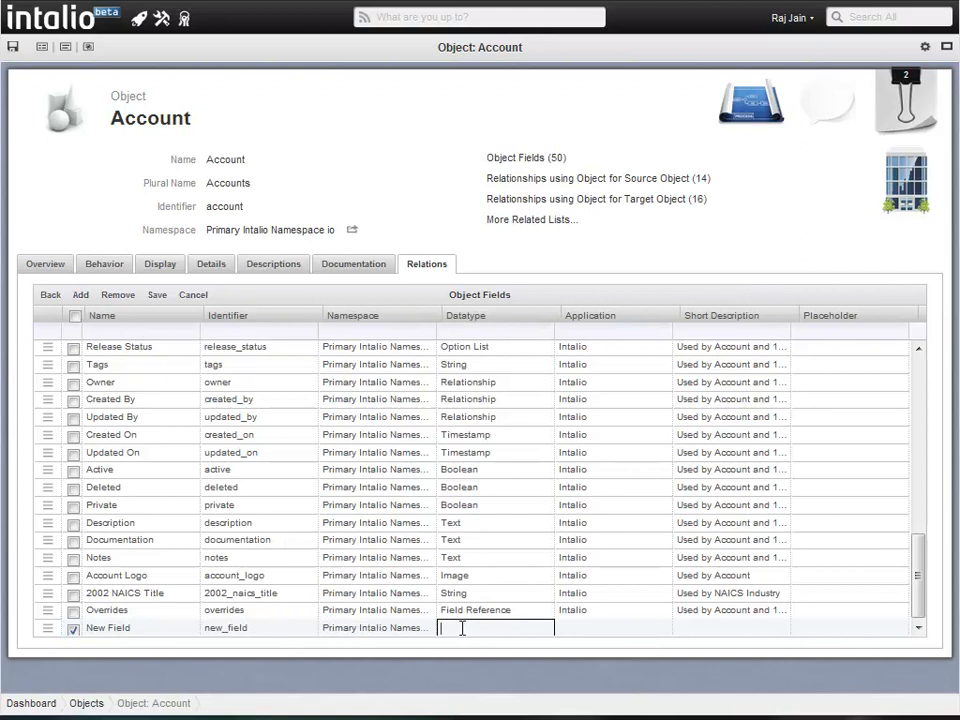
text(Number)
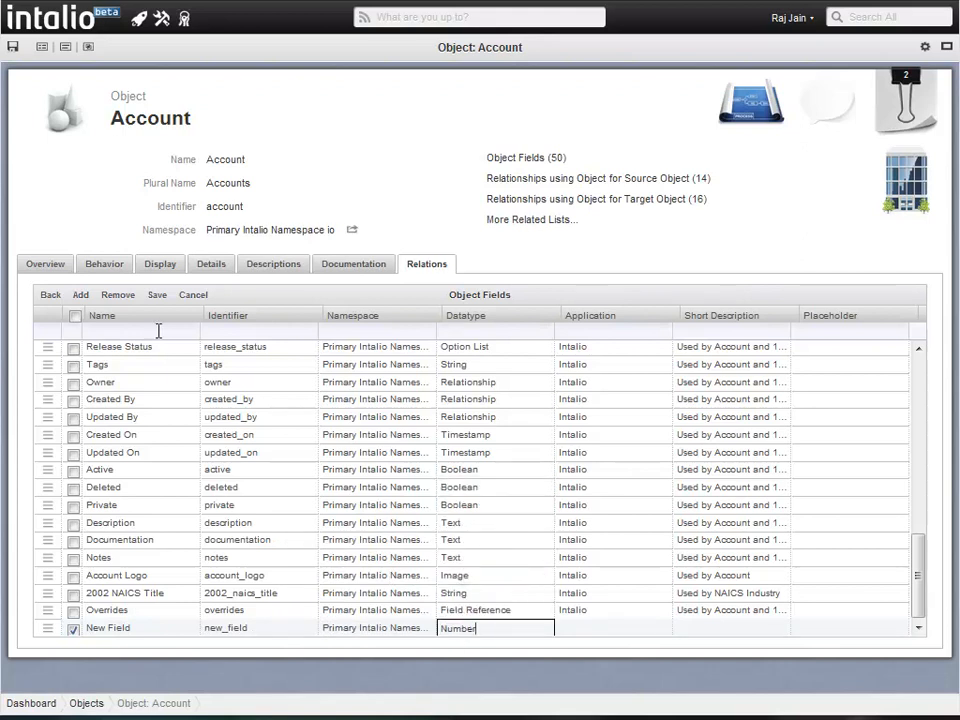
click(156, 294)
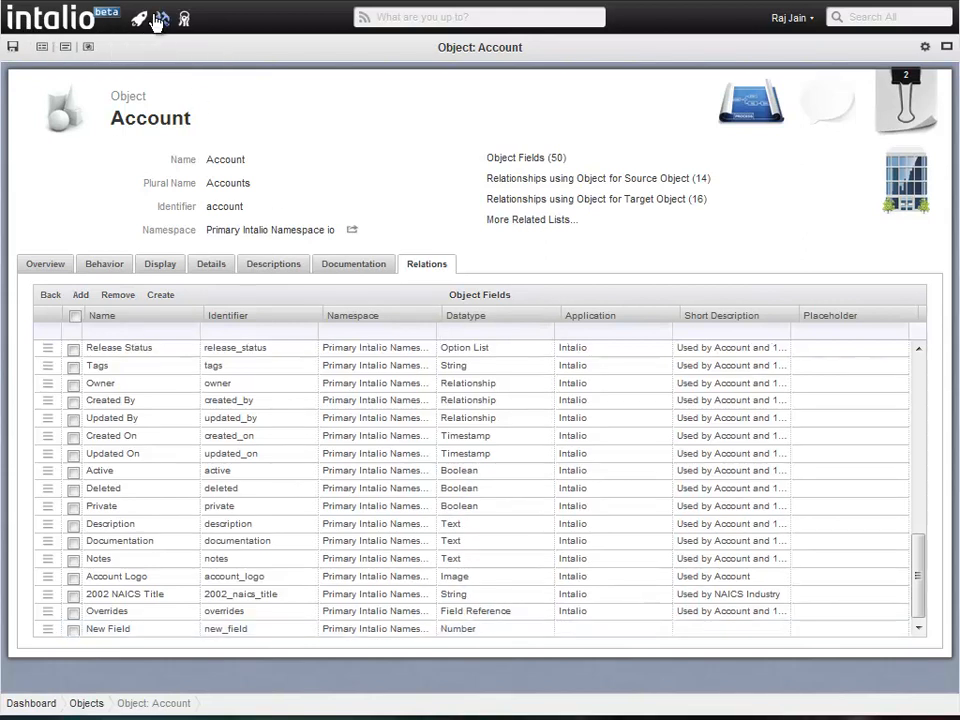
click(140, 18)
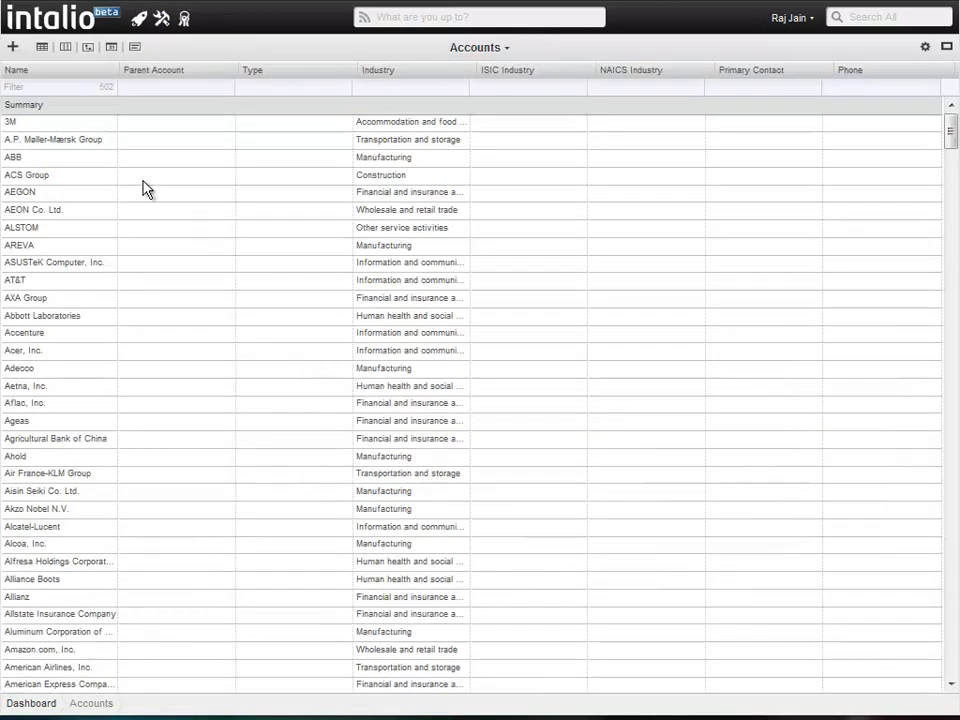
View the Status Process for Opportunity flow in the diagram designer
click(12, 48)
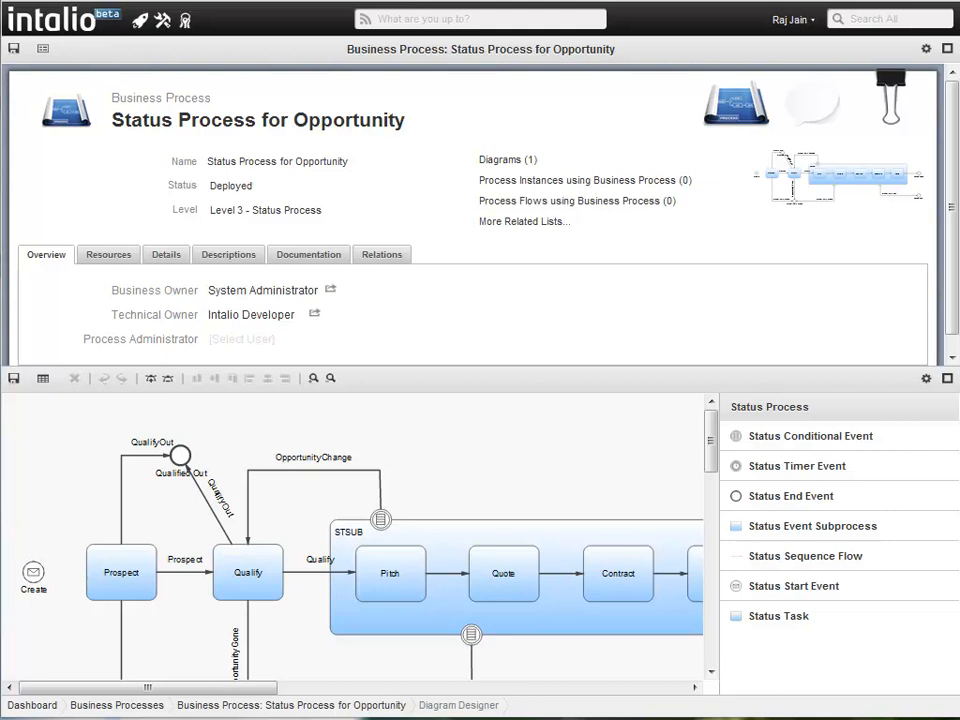
mouse_move(856, 176)
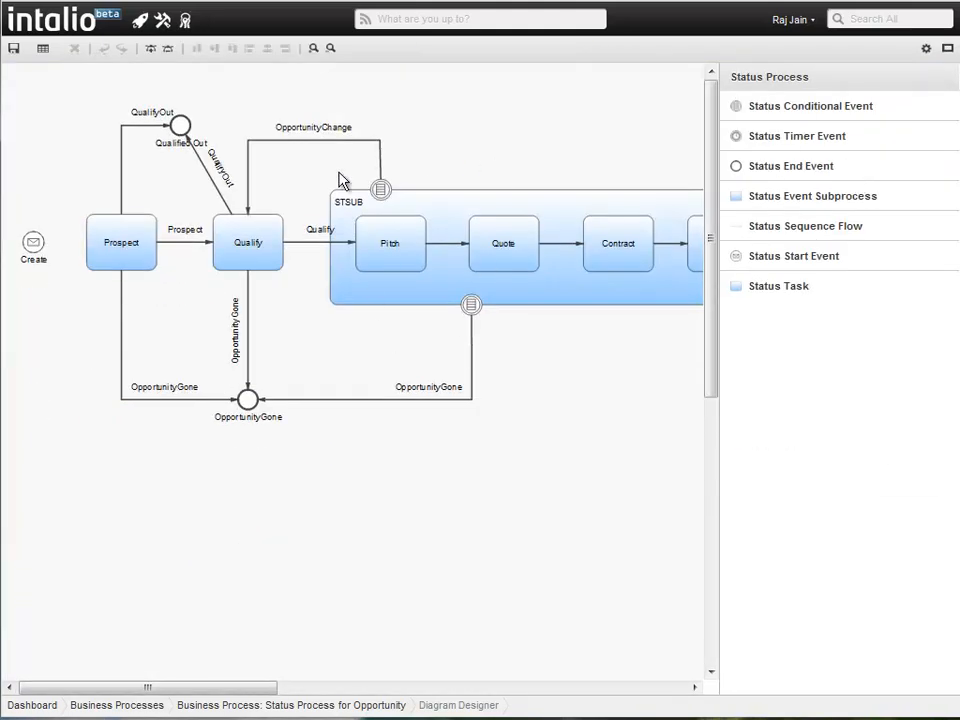
mouse_move(342, 180)
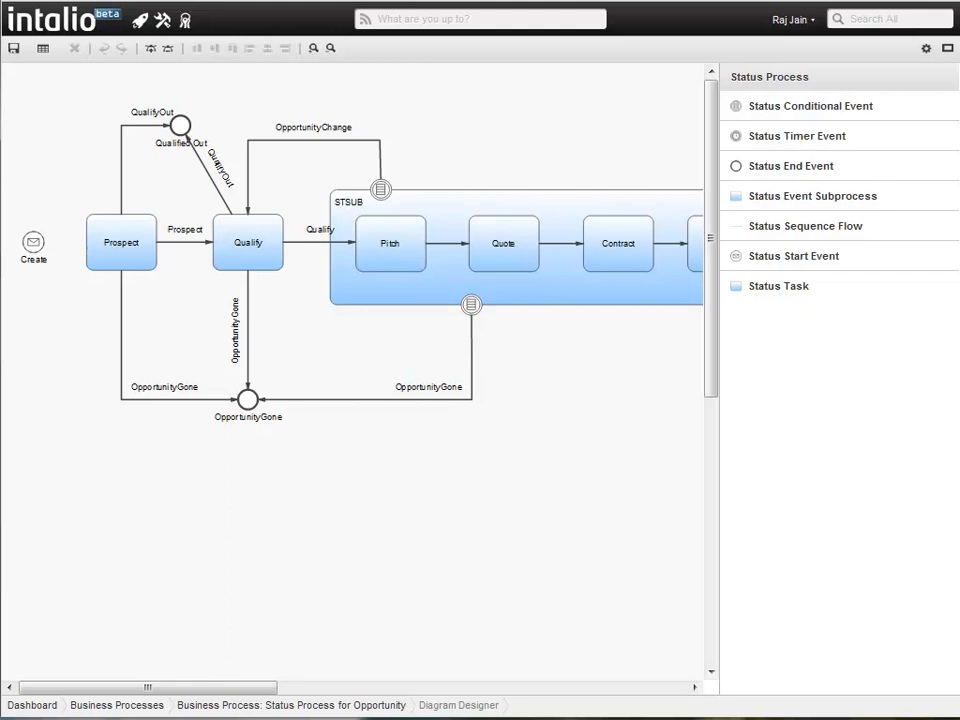
click(162, 20)
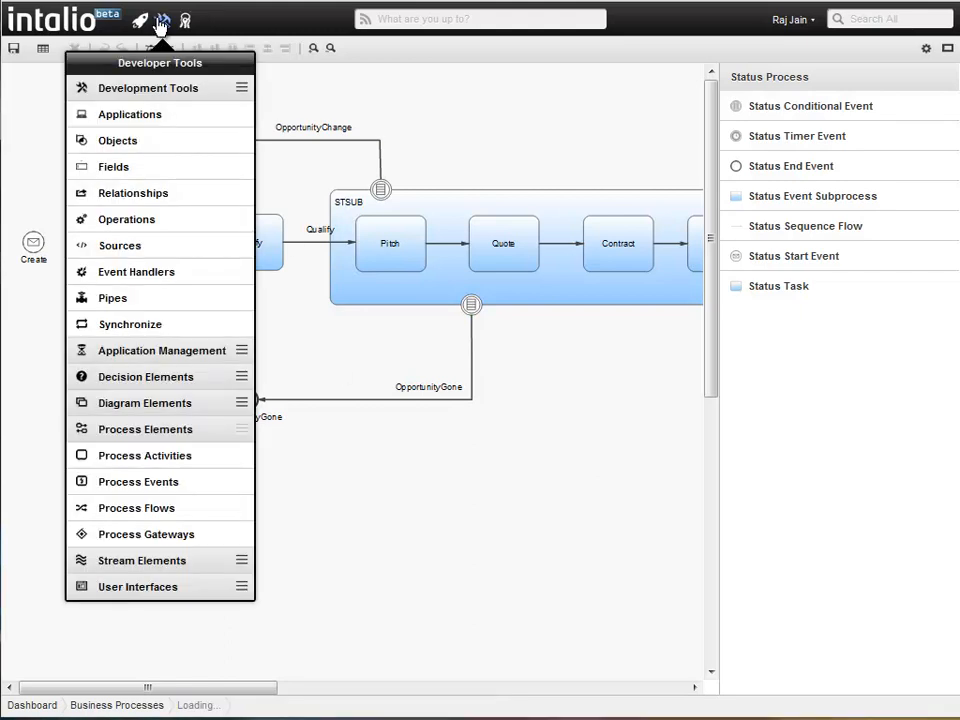
Scroll through the Spring Pipes samples list and return to the dashboard
click(112, 296)
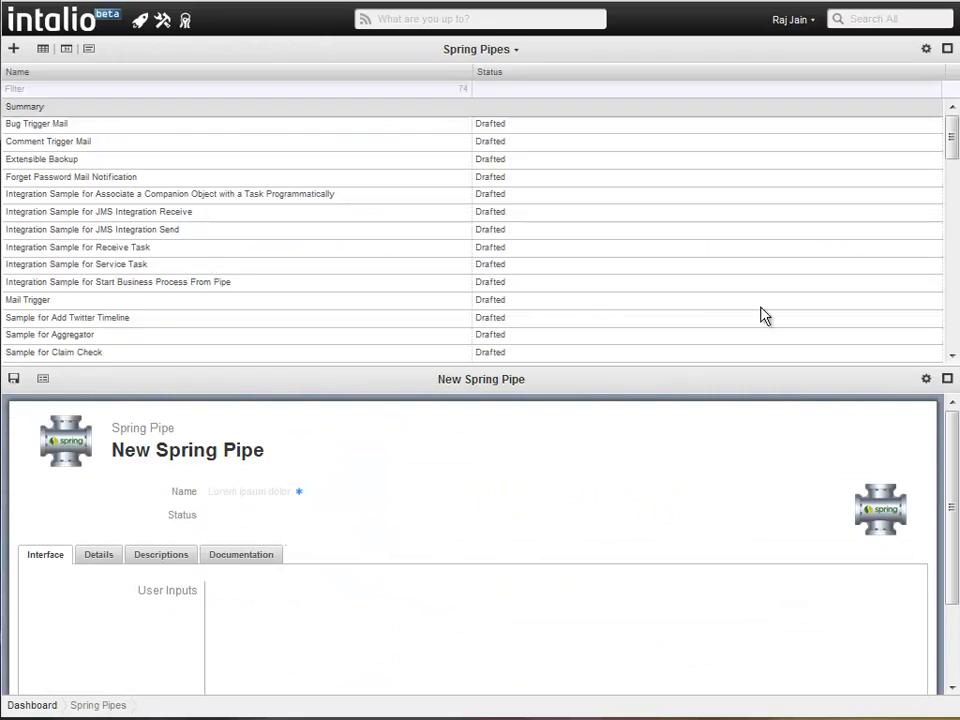
scroll(down, 3)
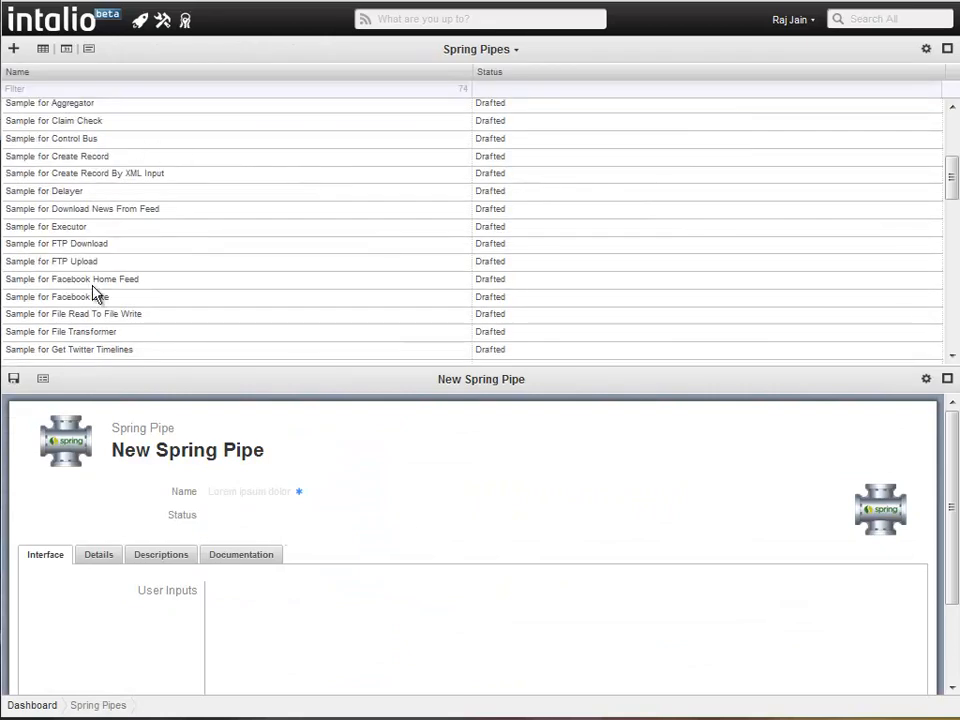
scroll(down, 3)
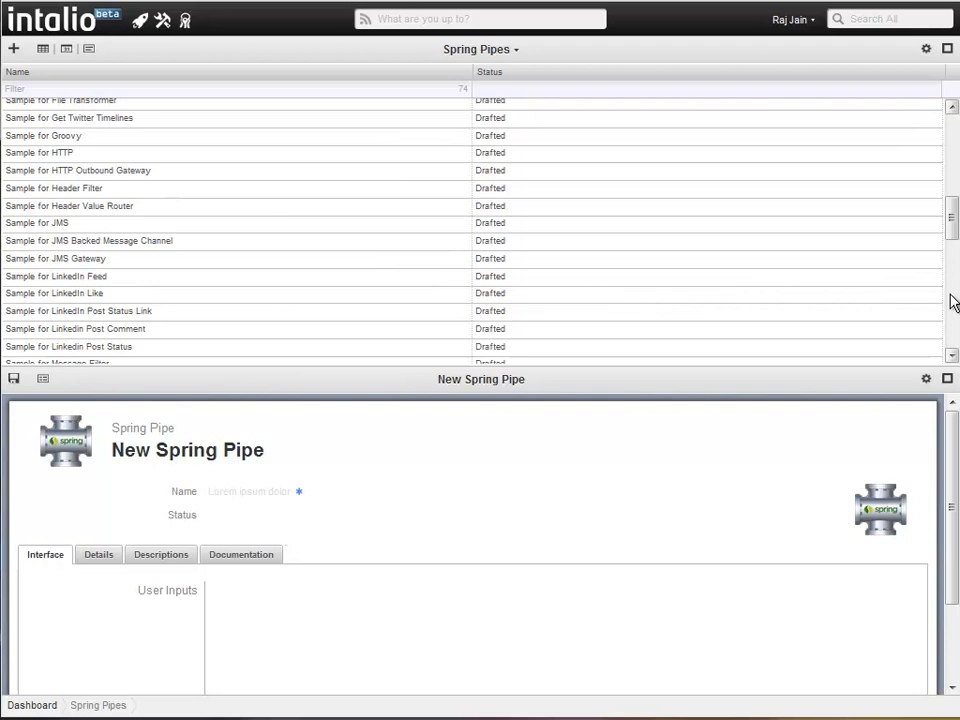
mouse_move(620, 312)
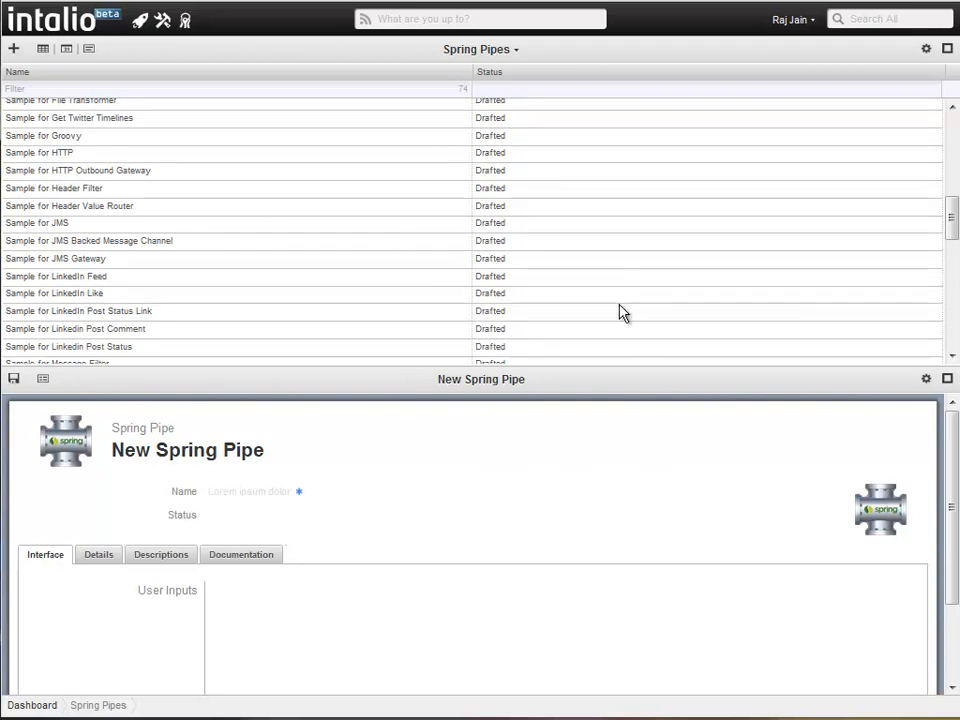
mouse_move(878, 510)
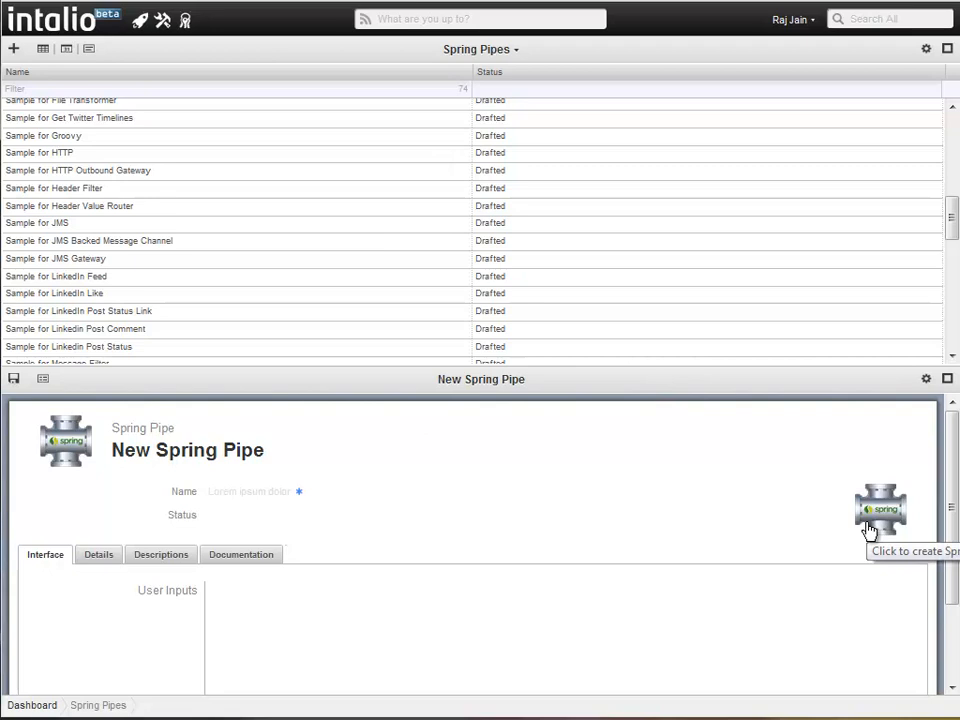
click(32, 704)
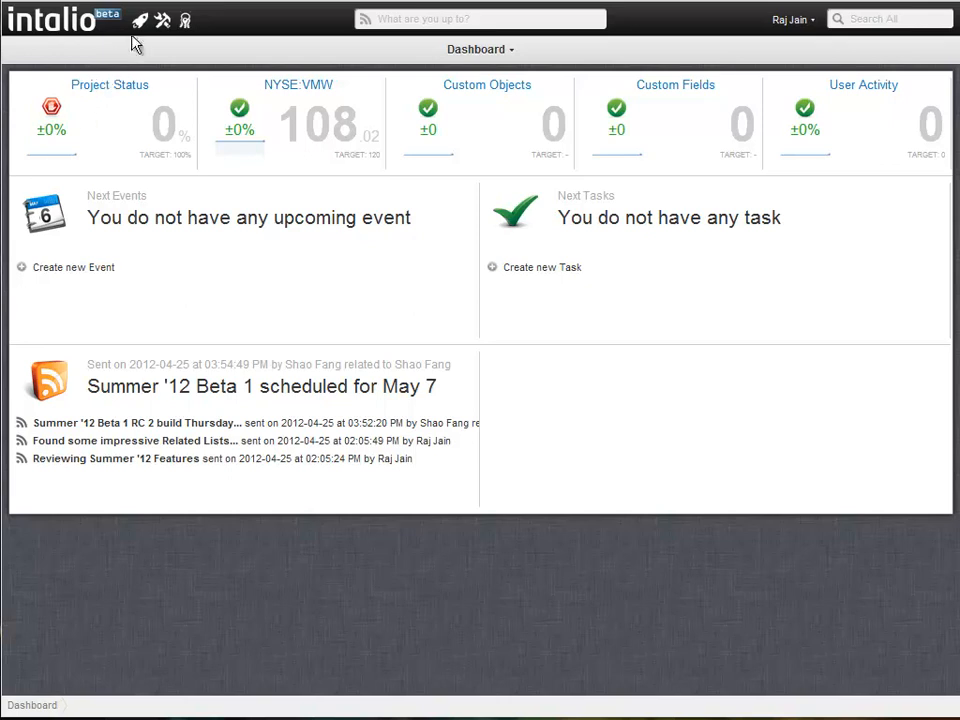
Show the business applications list (Activities, Processes, Sales, Support) from the dashboard
click(140, 20)
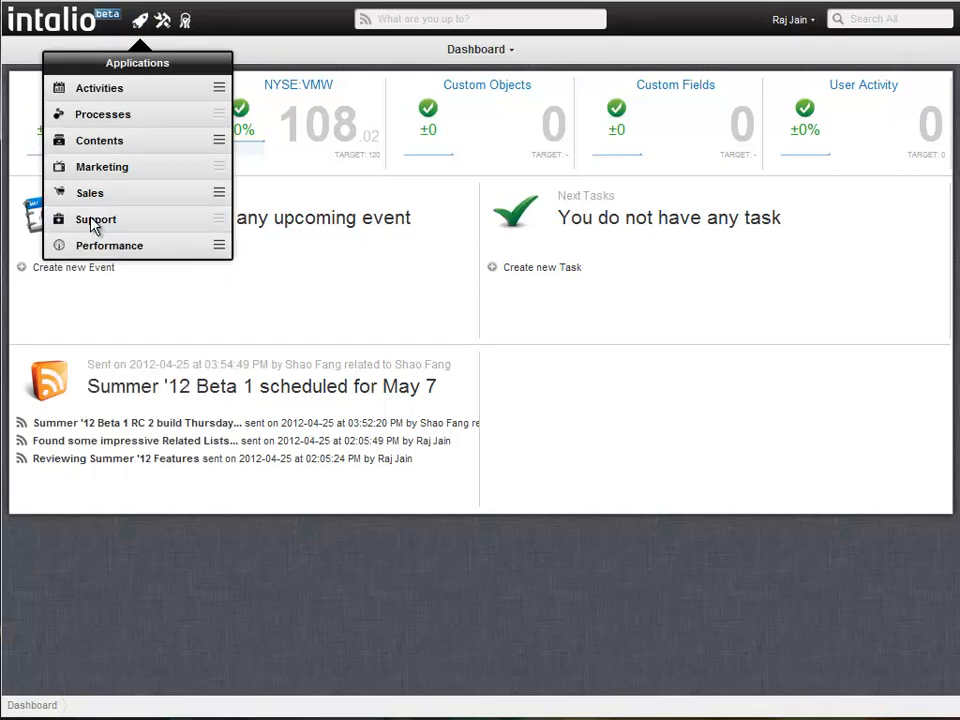
mouse_move(98, 140)
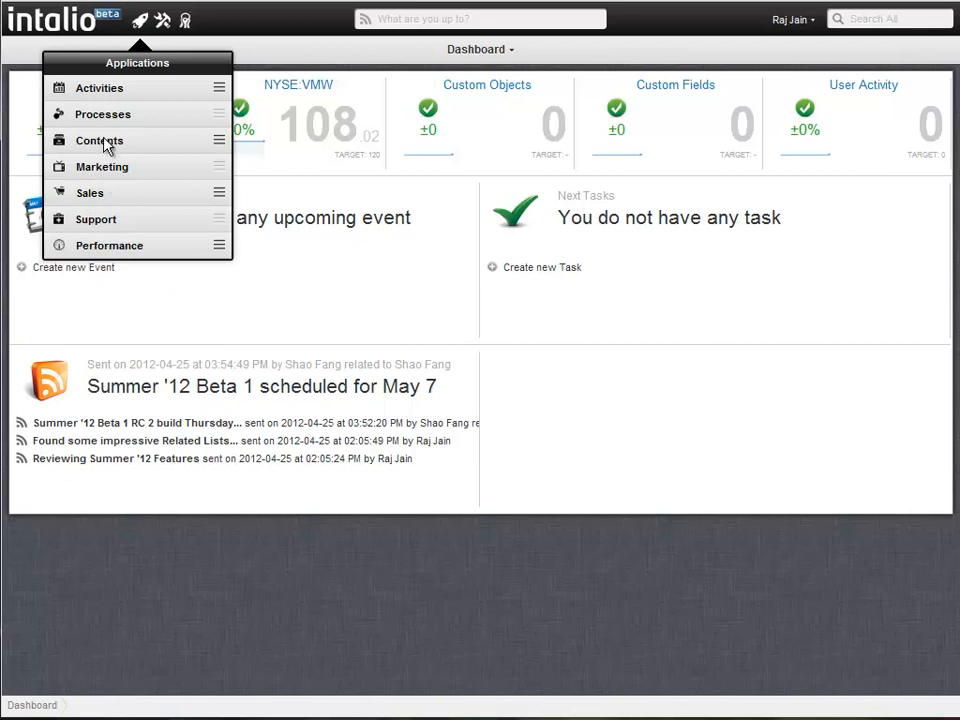